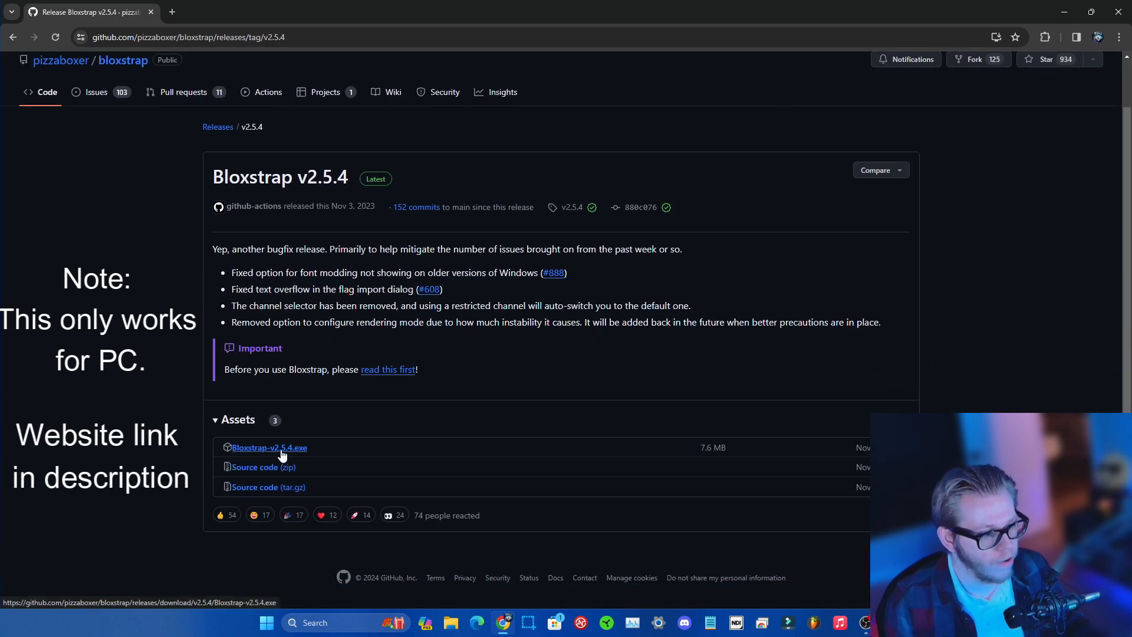
Download Bloxstrap-v2.5.4.exe from Assets and run it from the Downloads folder.
click(269, 448)
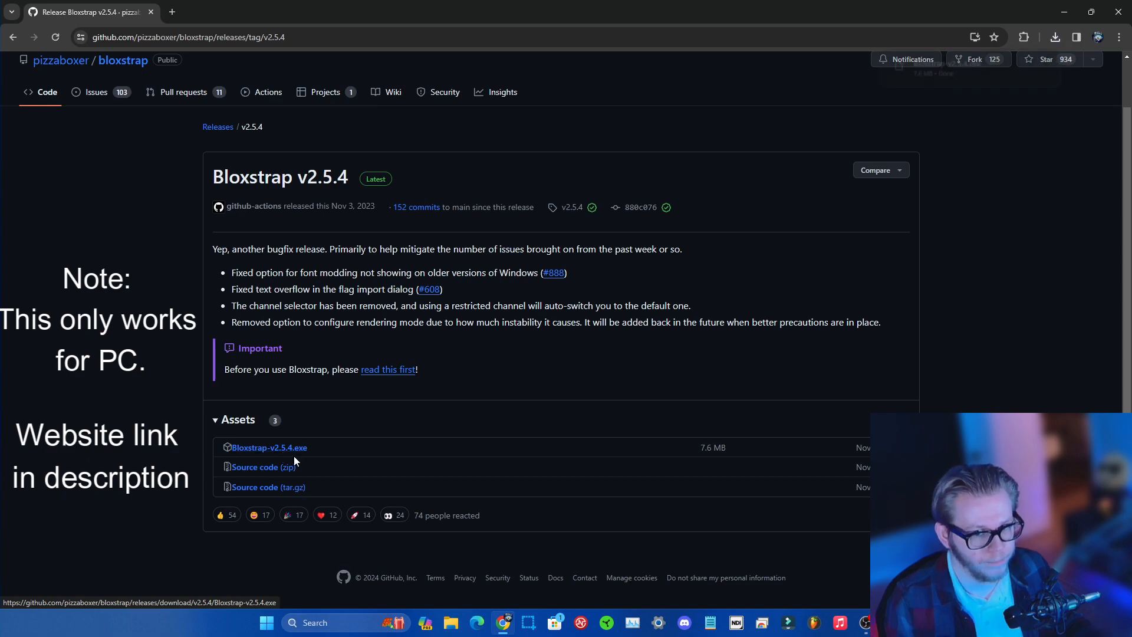
click(268, 447)
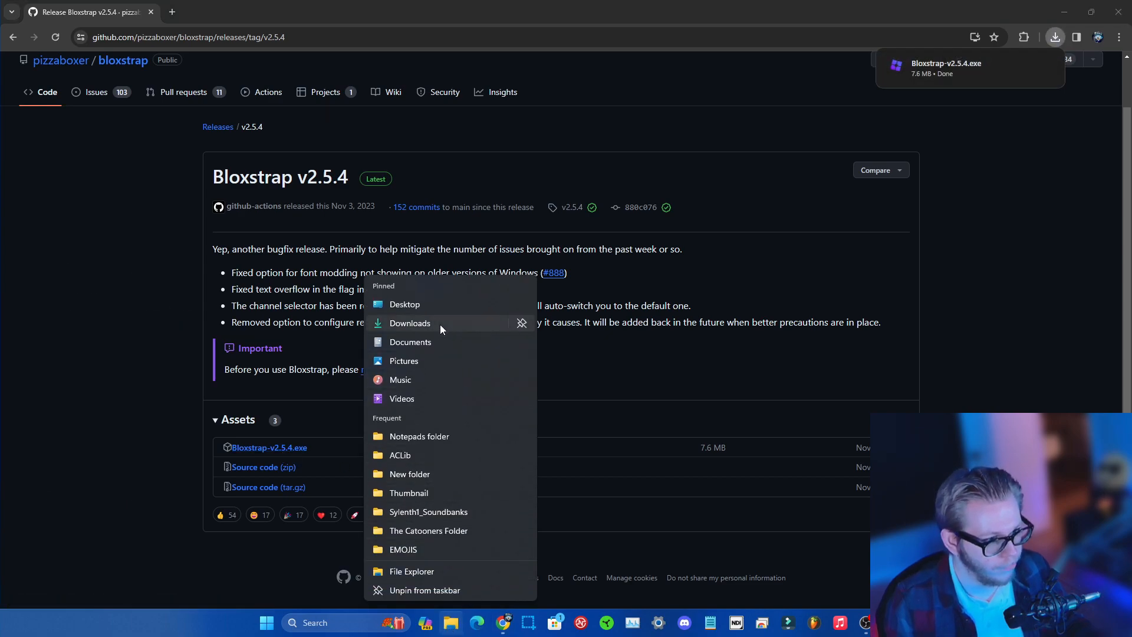
click(409, 323)
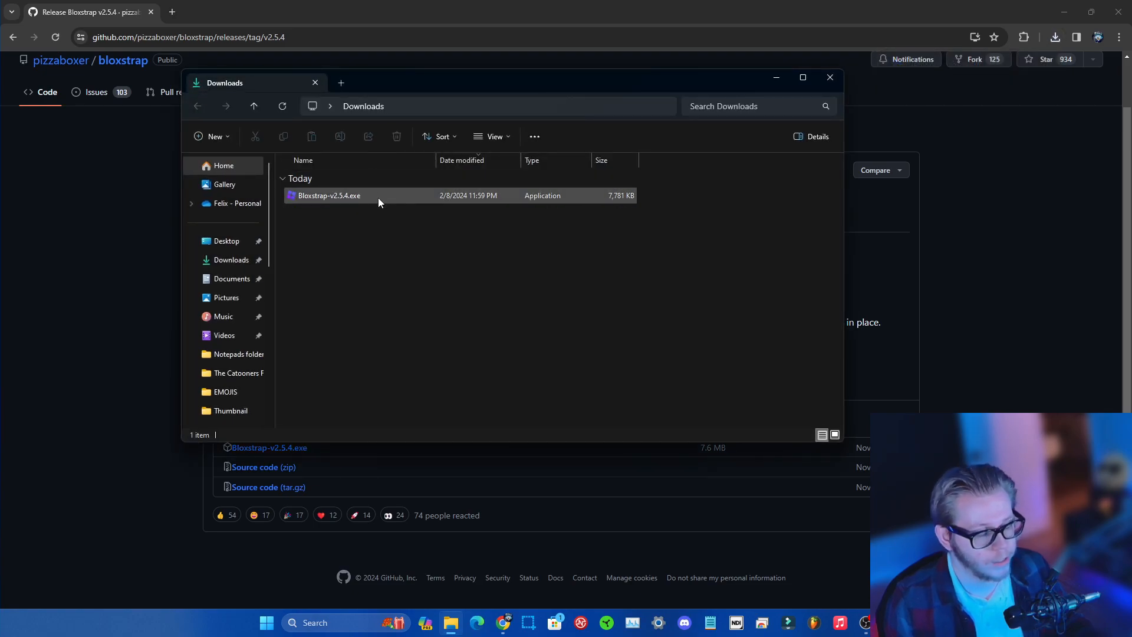
double_click(330, 195)
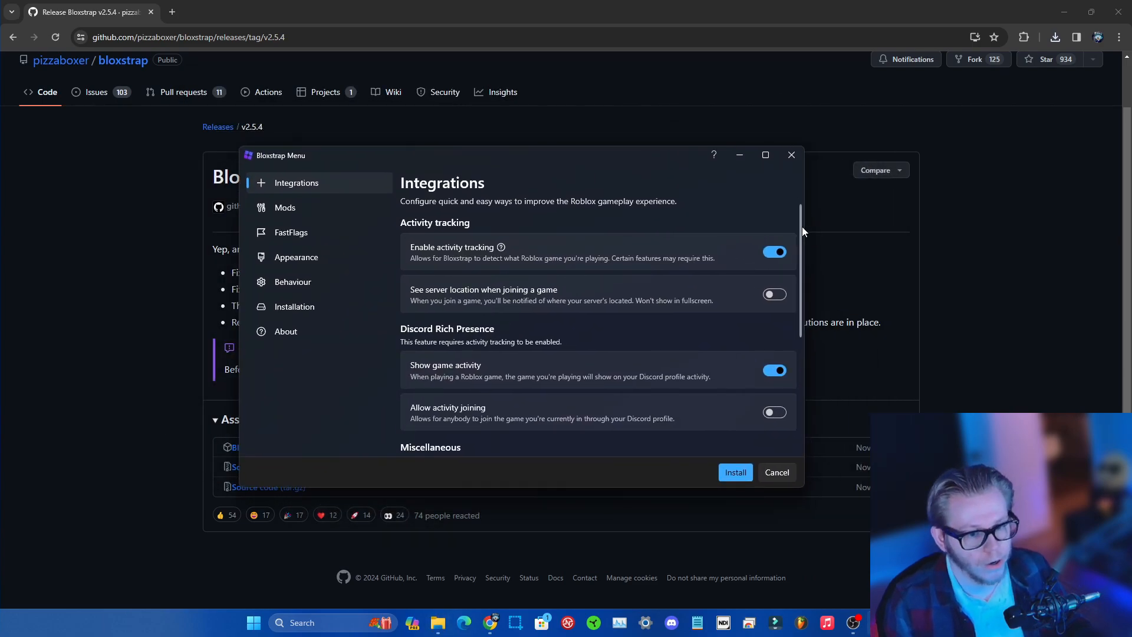
Enable 'Allow multi-instance launching' on the Integrations page.
scroll(down, 3)
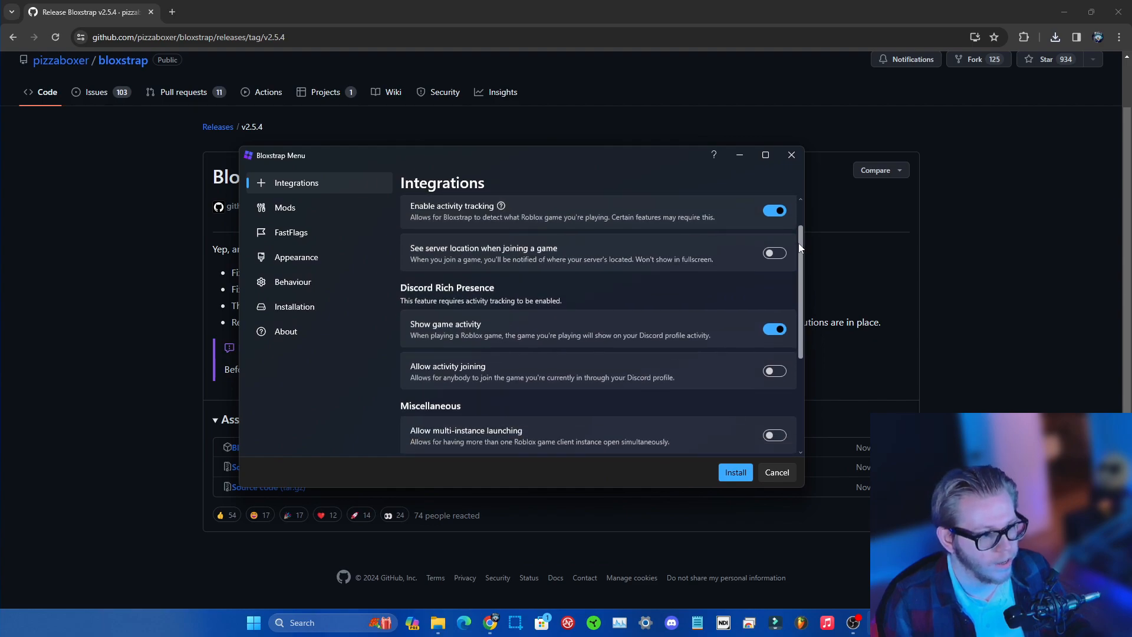
scroll(down, 3)
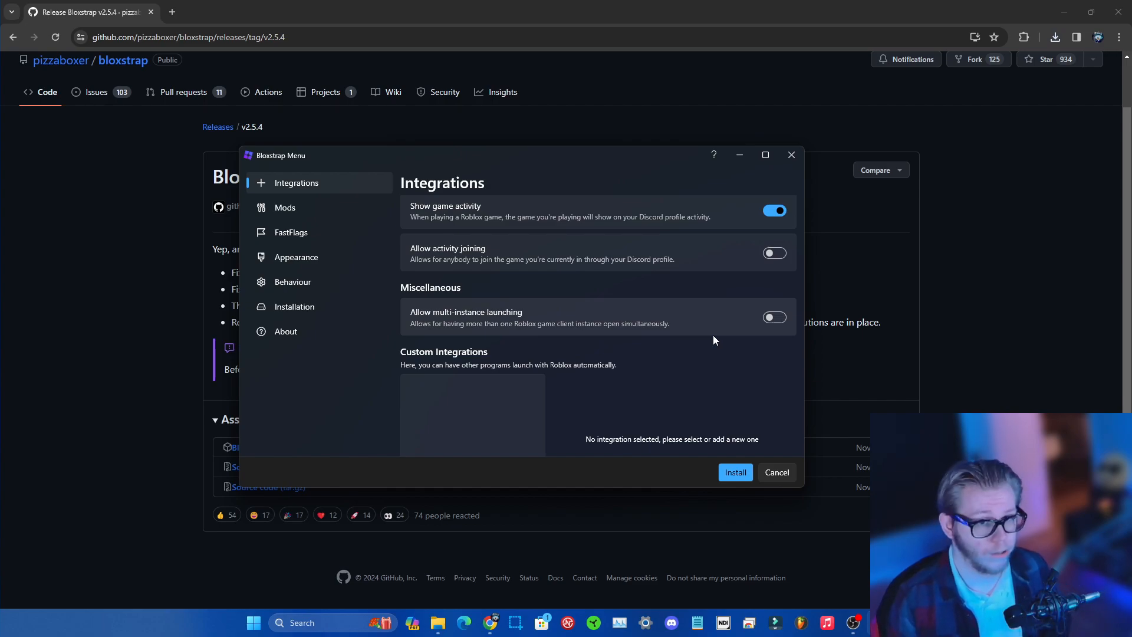
click(774, 317)
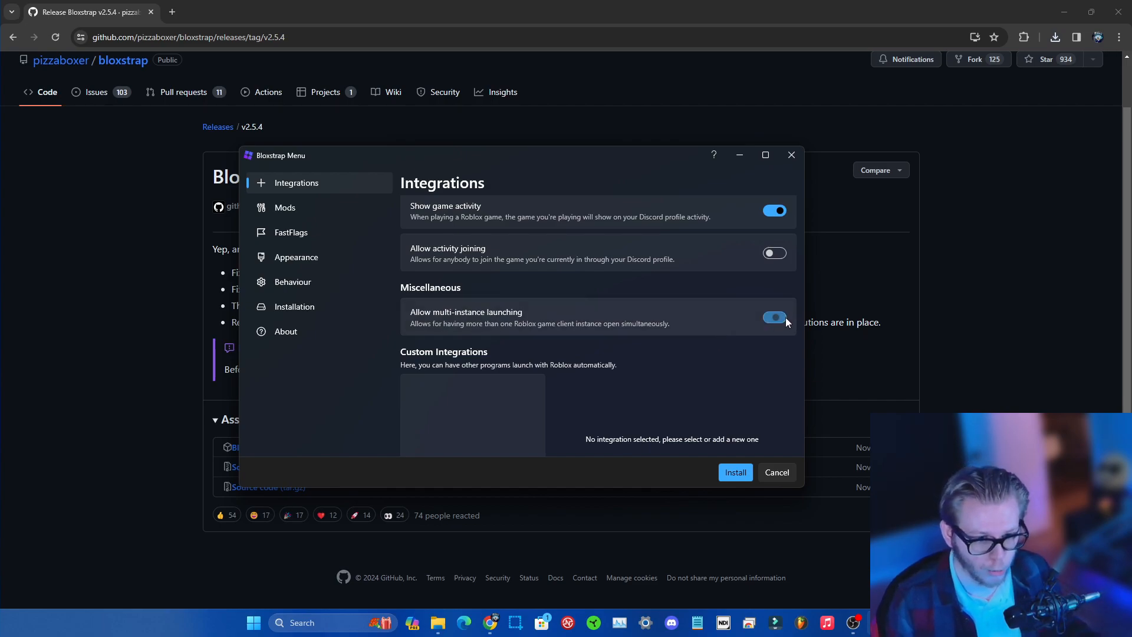
click(286, 207)
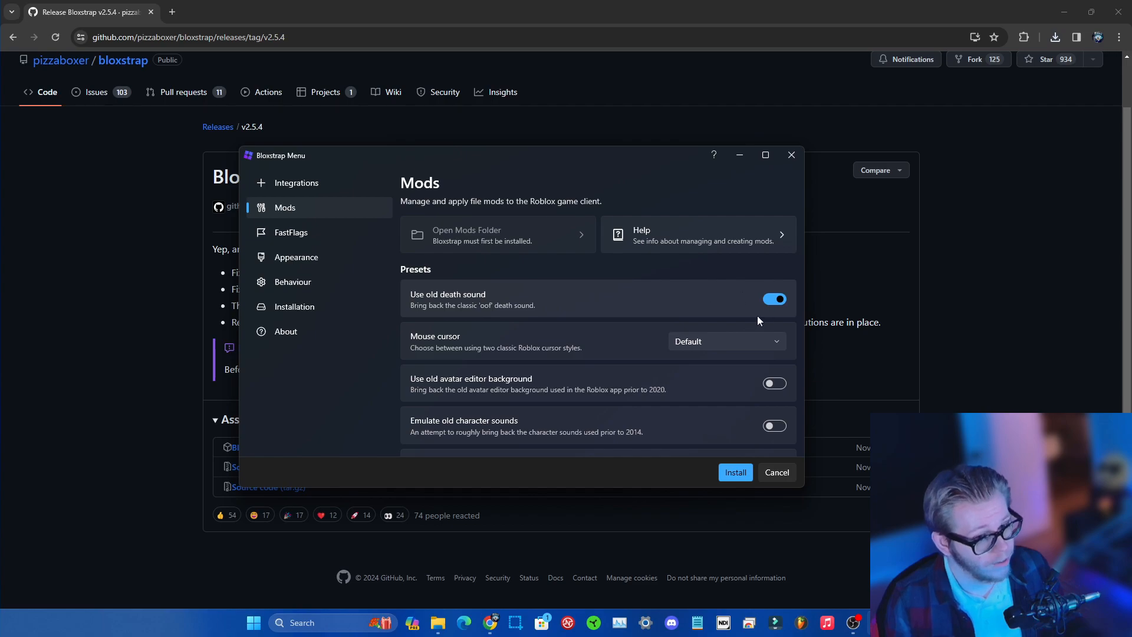
Set the mouse cursor preset to 2006 (Cartoony).
scroll(down, 3)
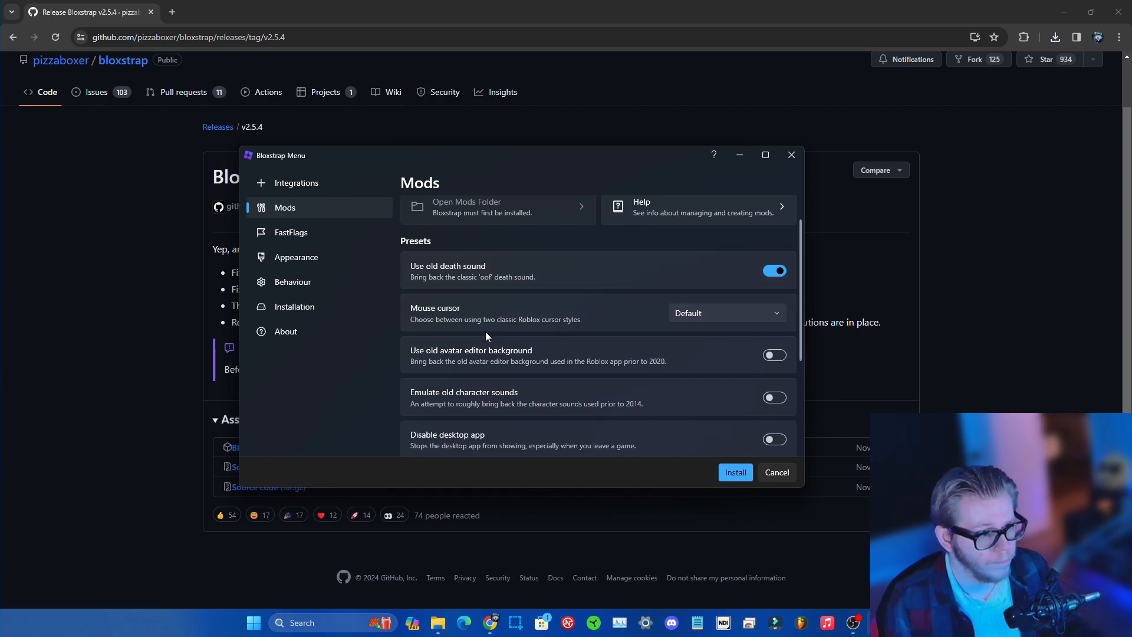
click(725, 312)
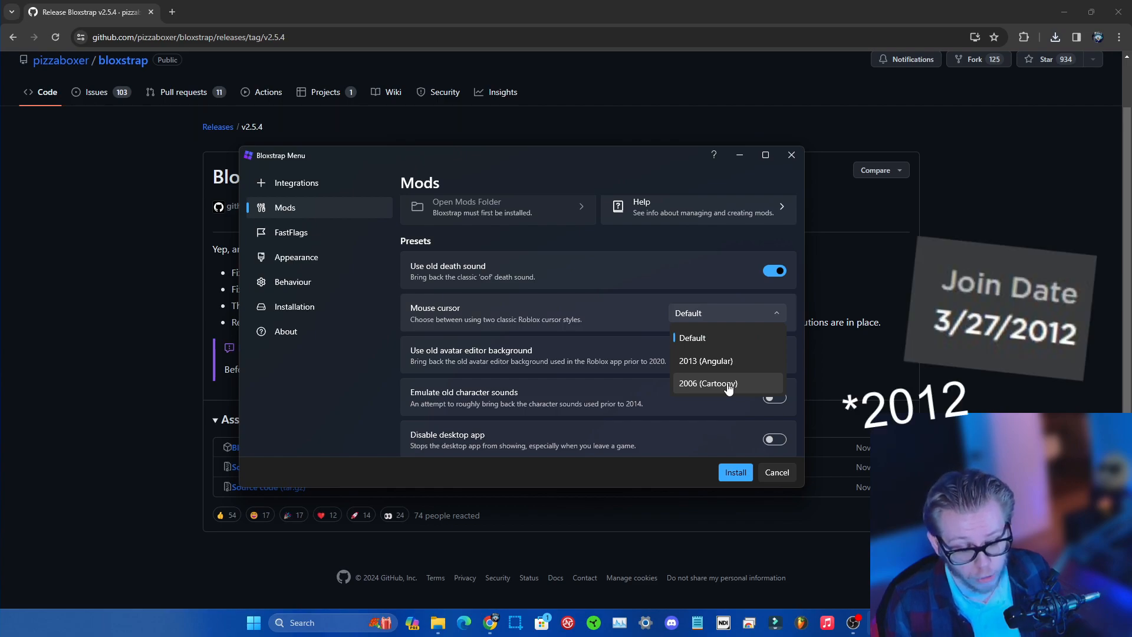
click(709, 382)
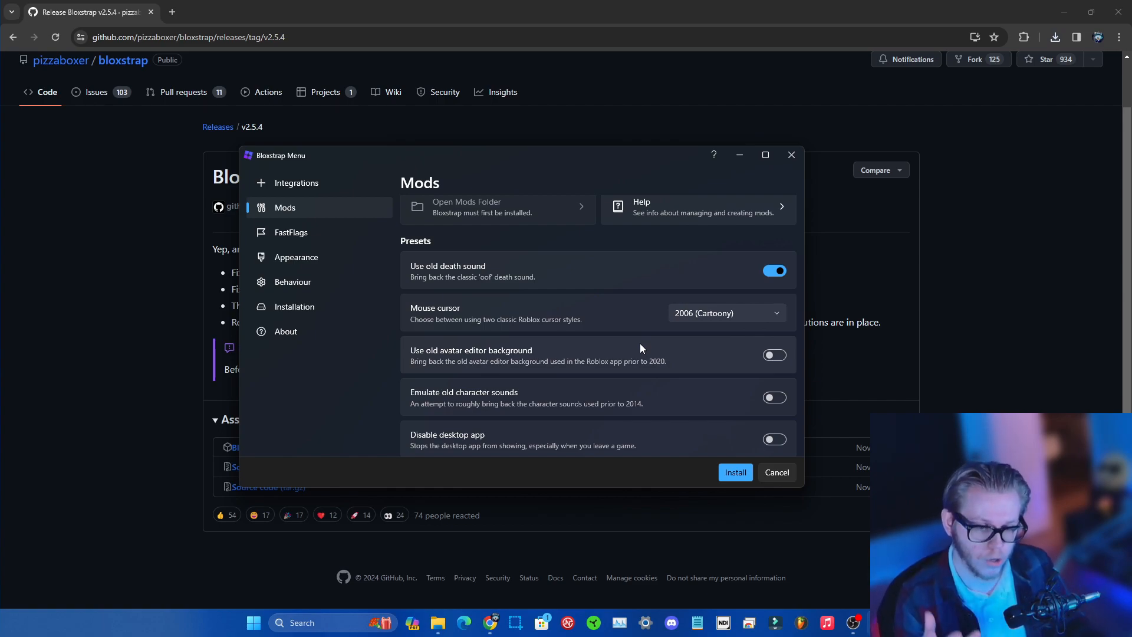
mouse_move(636, 325)
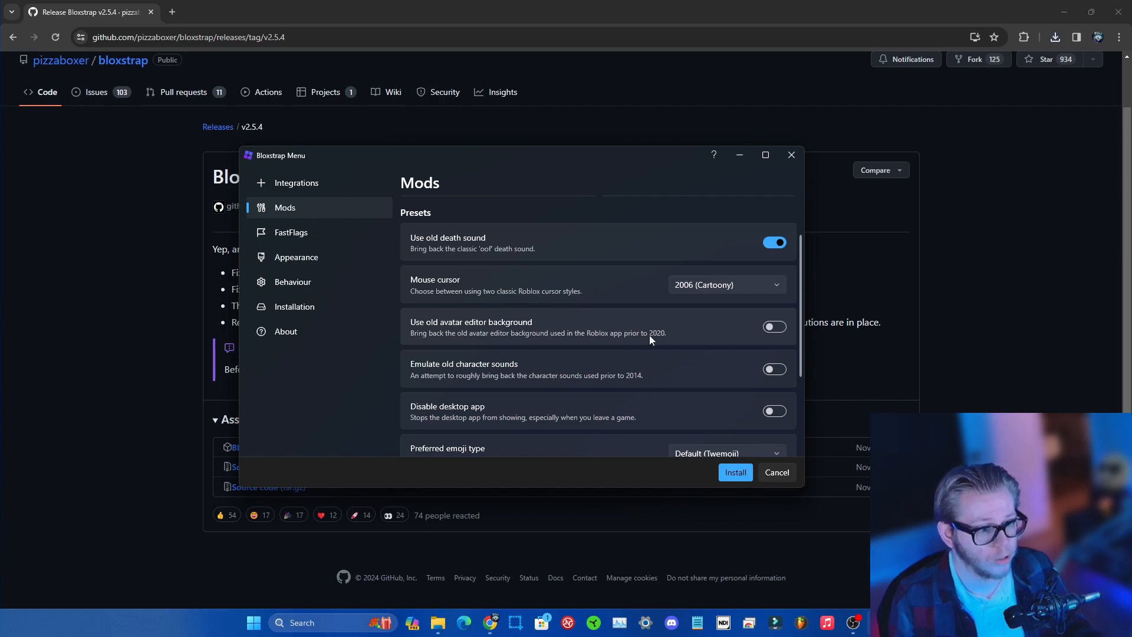
Turn on the old avatar editor background and old character sounds.
click(775, 327)
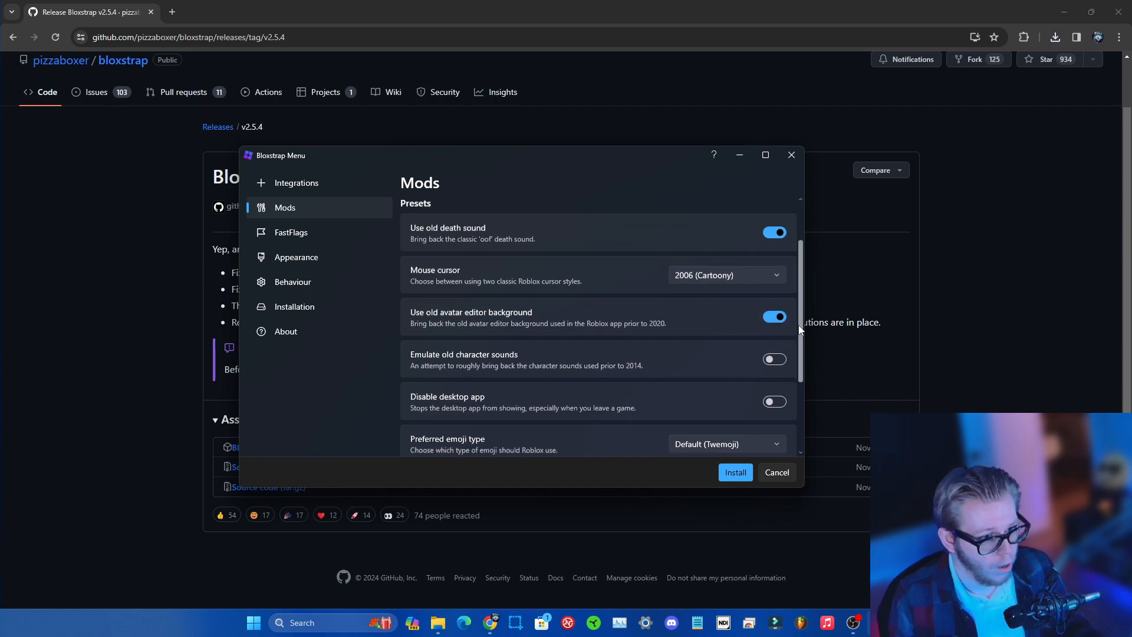
scroll(down, 3)
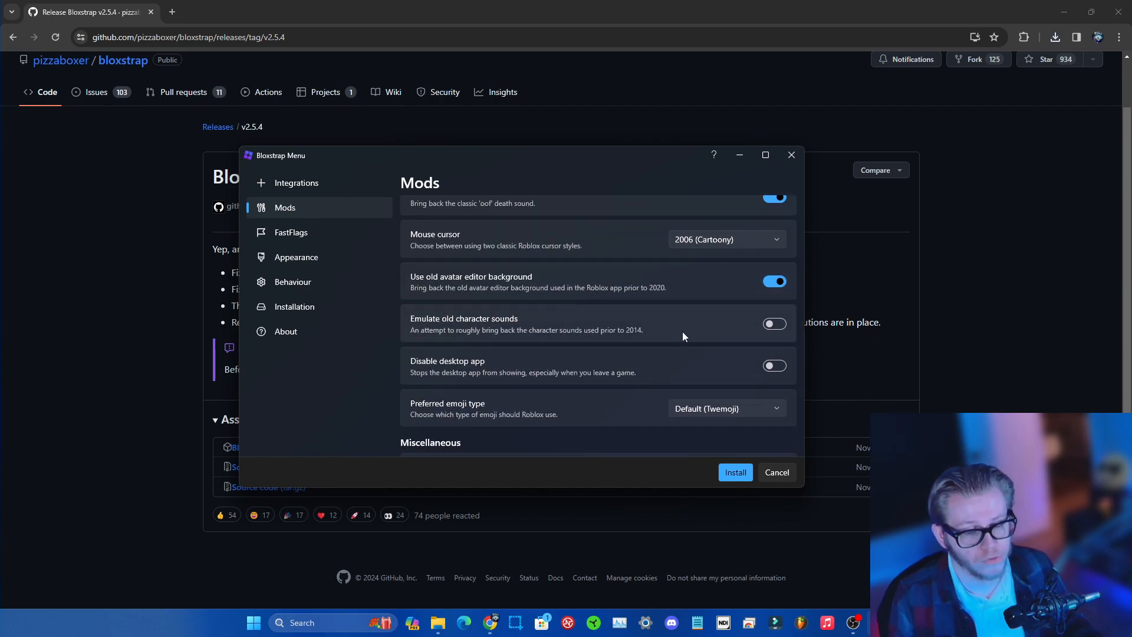
click(774, 323)
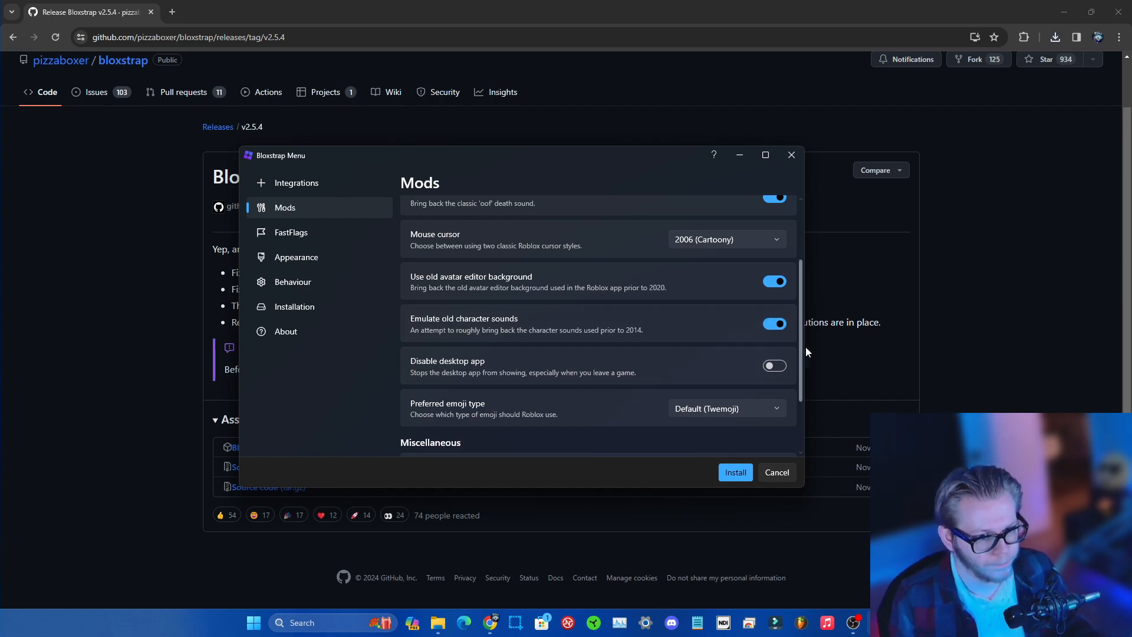
scroll(down, 3)
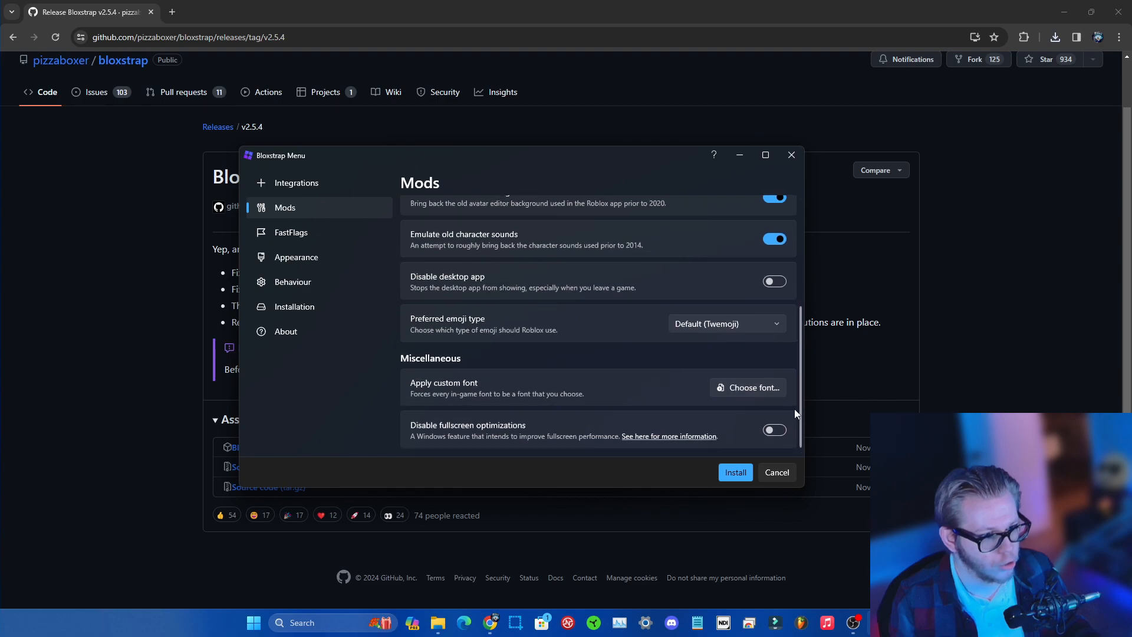
In FastFlags, set the preferred escape menu version to Version 1 (2015).
click(291, 233)
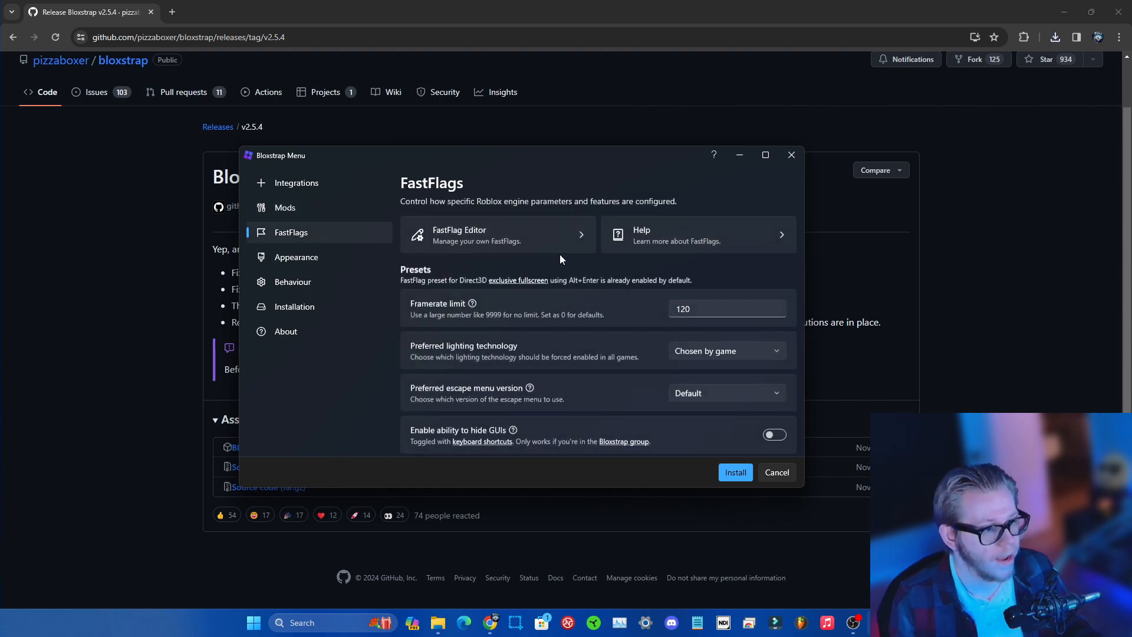
scroll(down, 3)
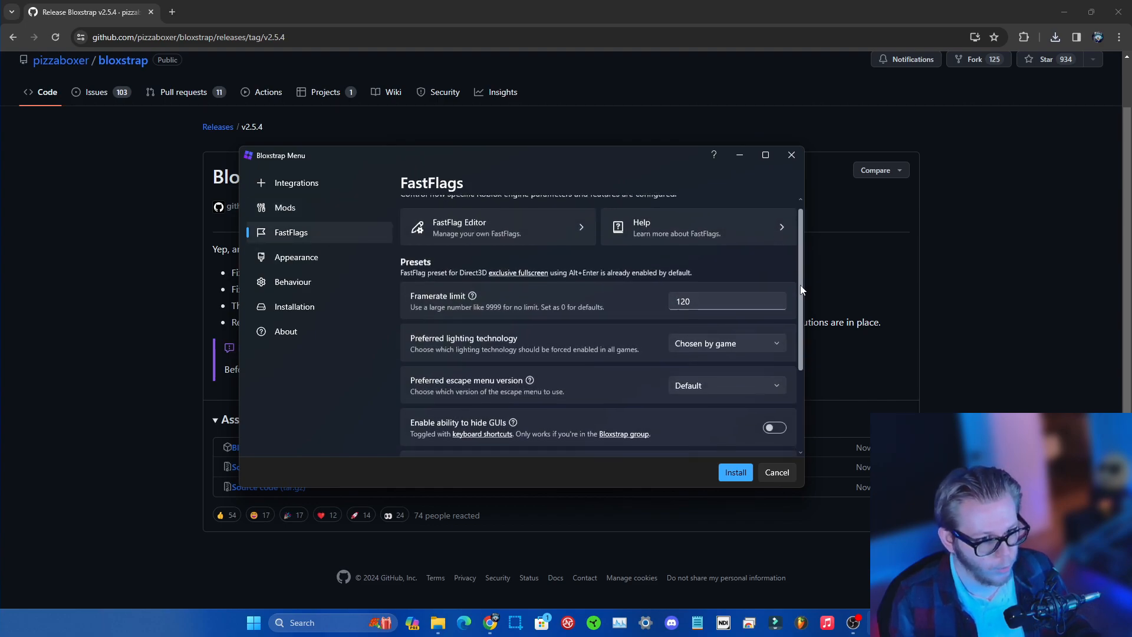
scroll(down, 3)
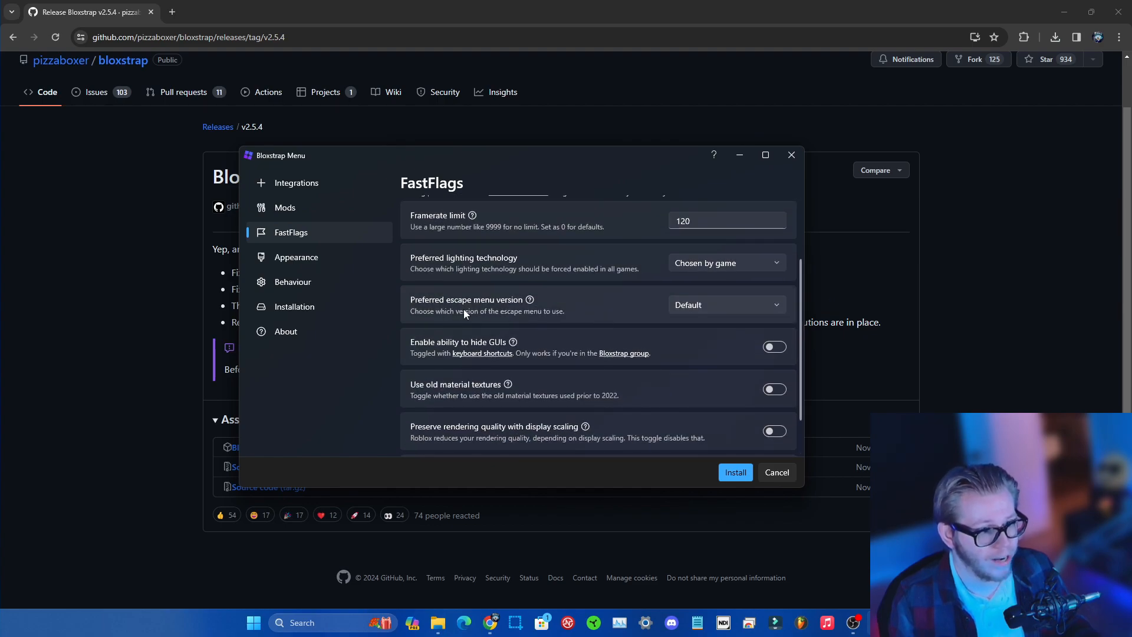
click(725, 305)
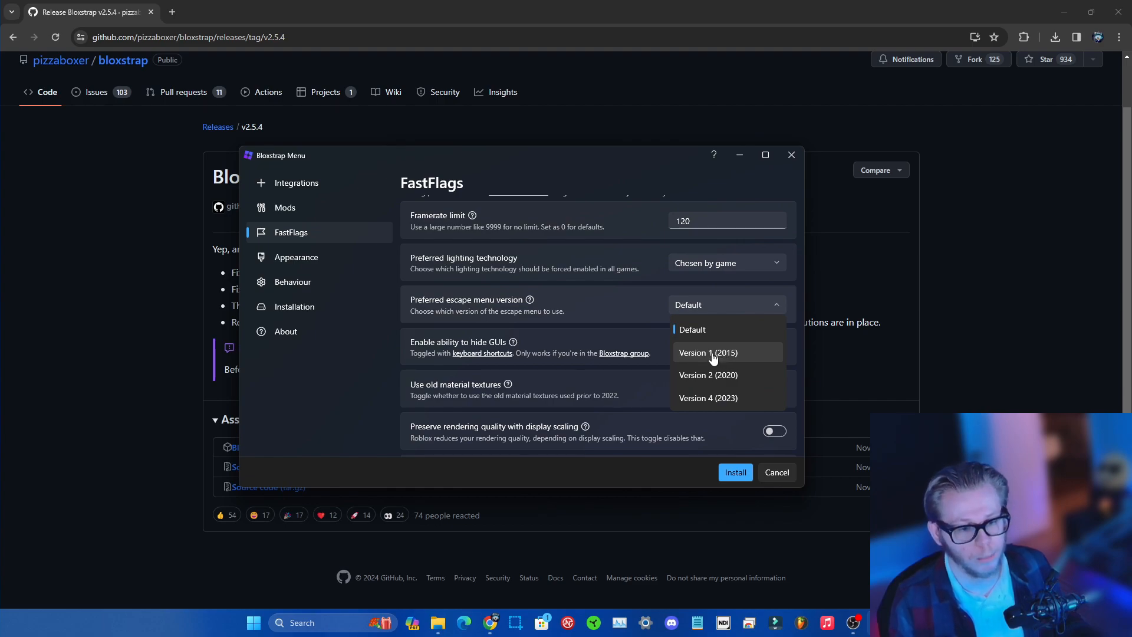
click(708, 353)
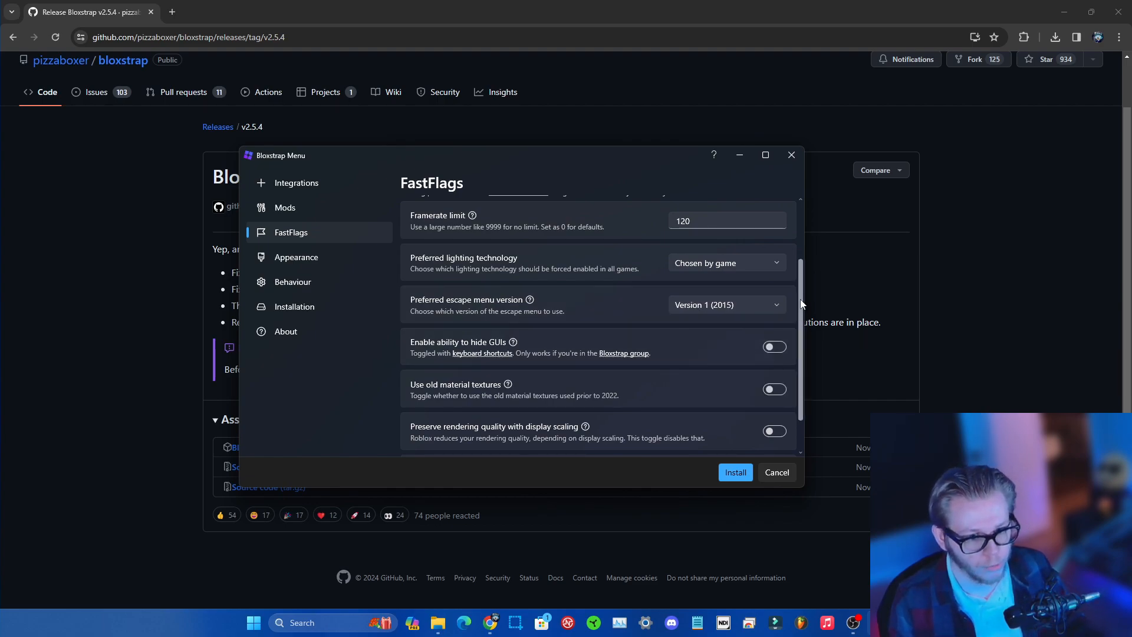
Toggle 'Use old material textures' on and back off, leaving it disabled.
scroll(down, 3)
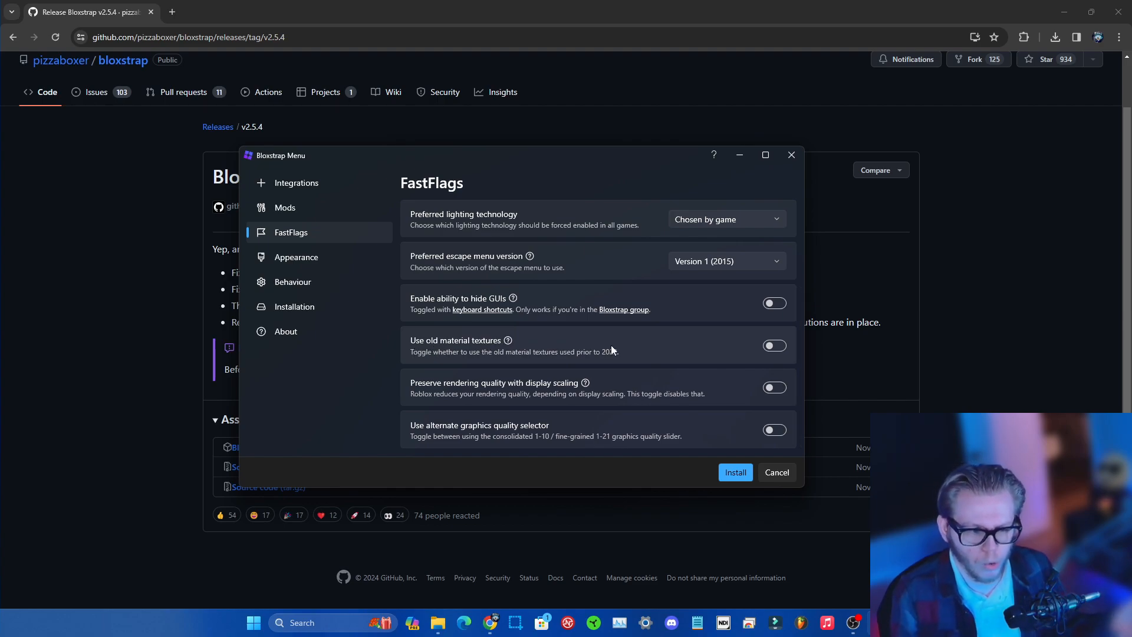
mouse_move(656, 352)
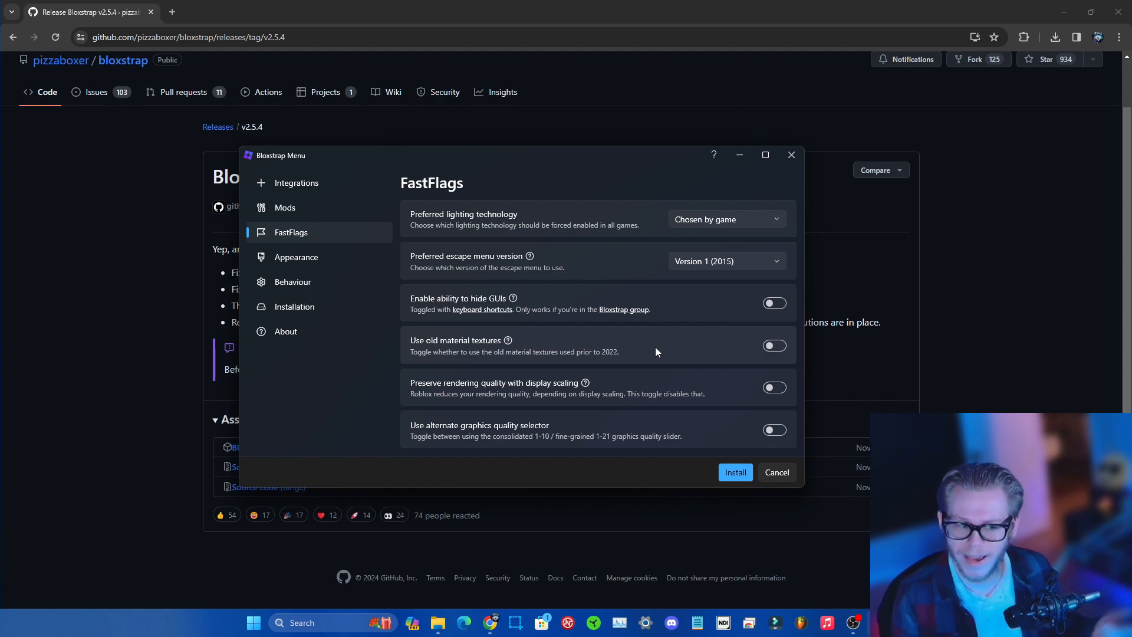
click(774, 346)
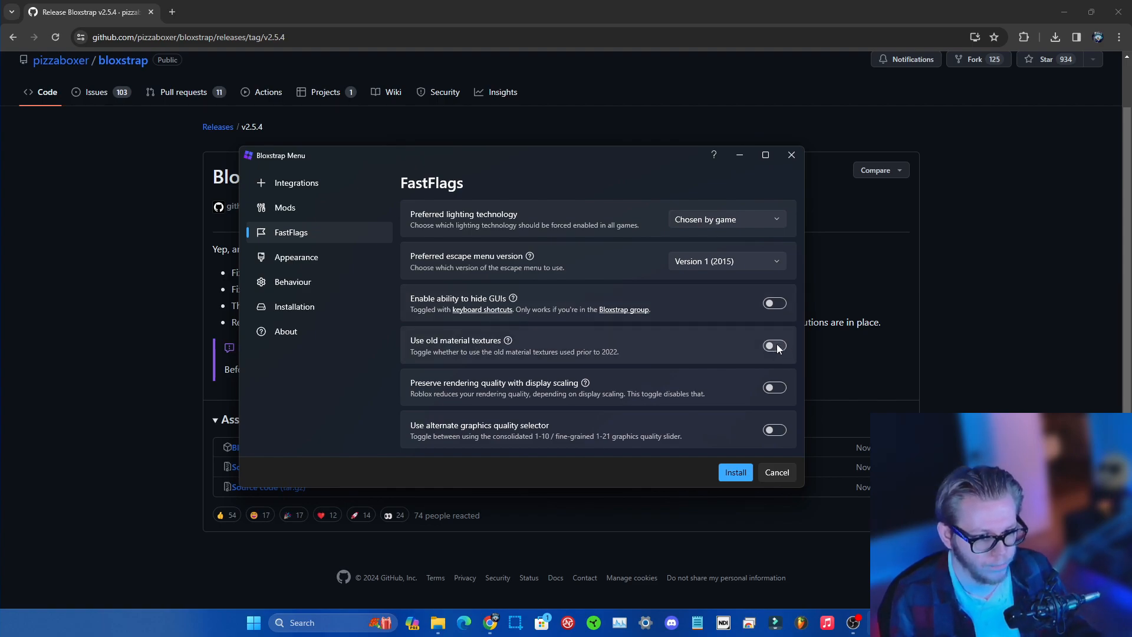
click(774, 345)
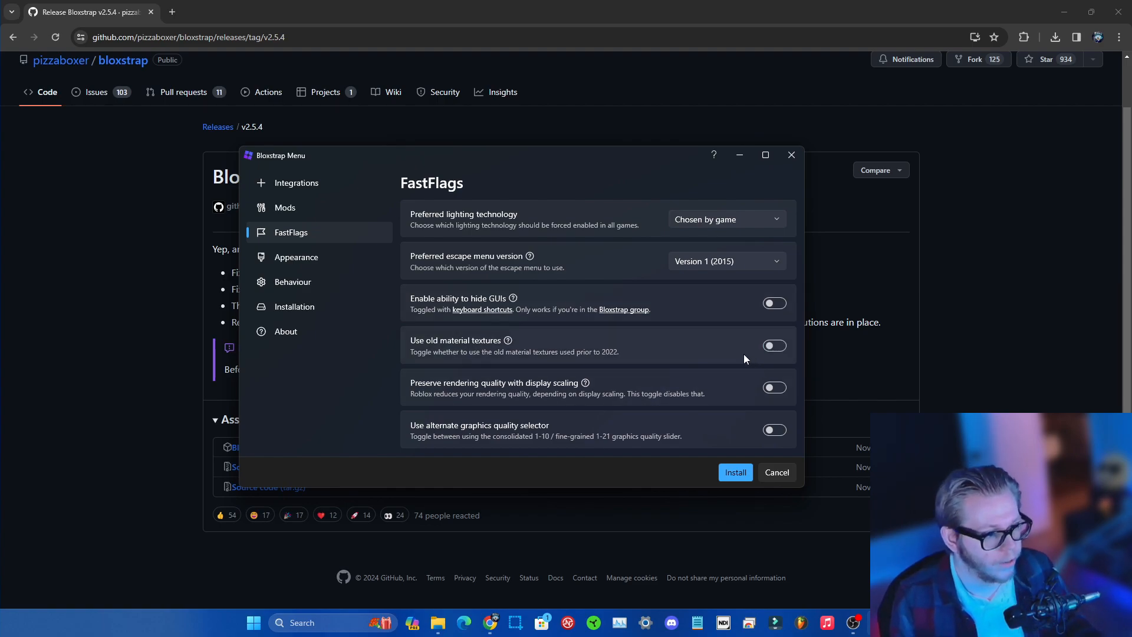
Review Appearance and Behaviour settings, then install Bloxstrap past the pre-install notice.
click(296, 257)
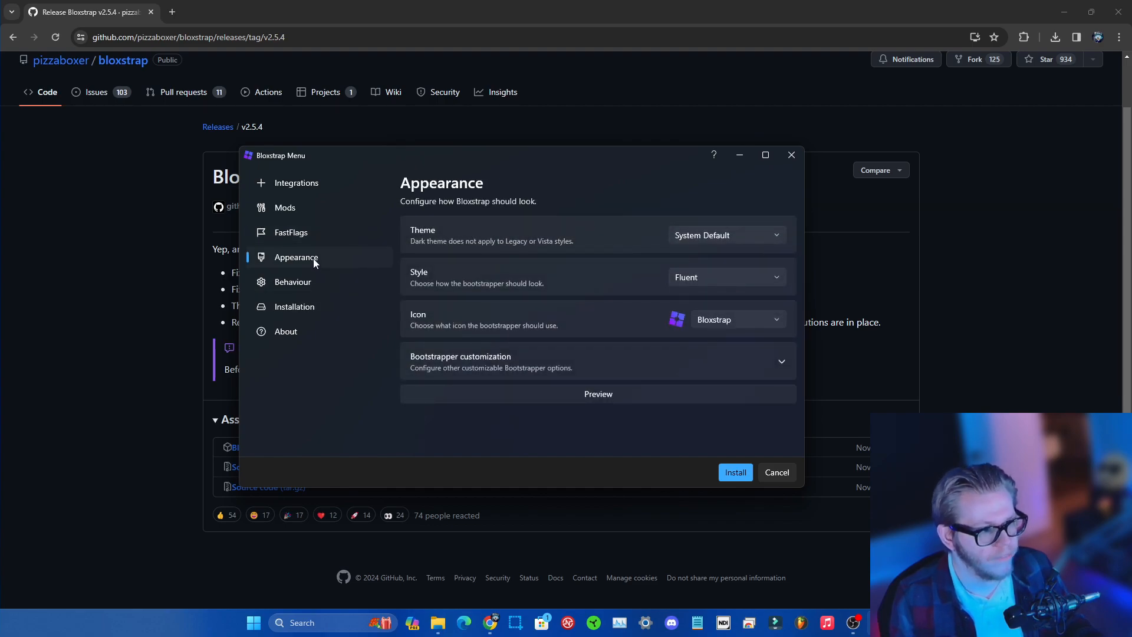
click(293, 282)
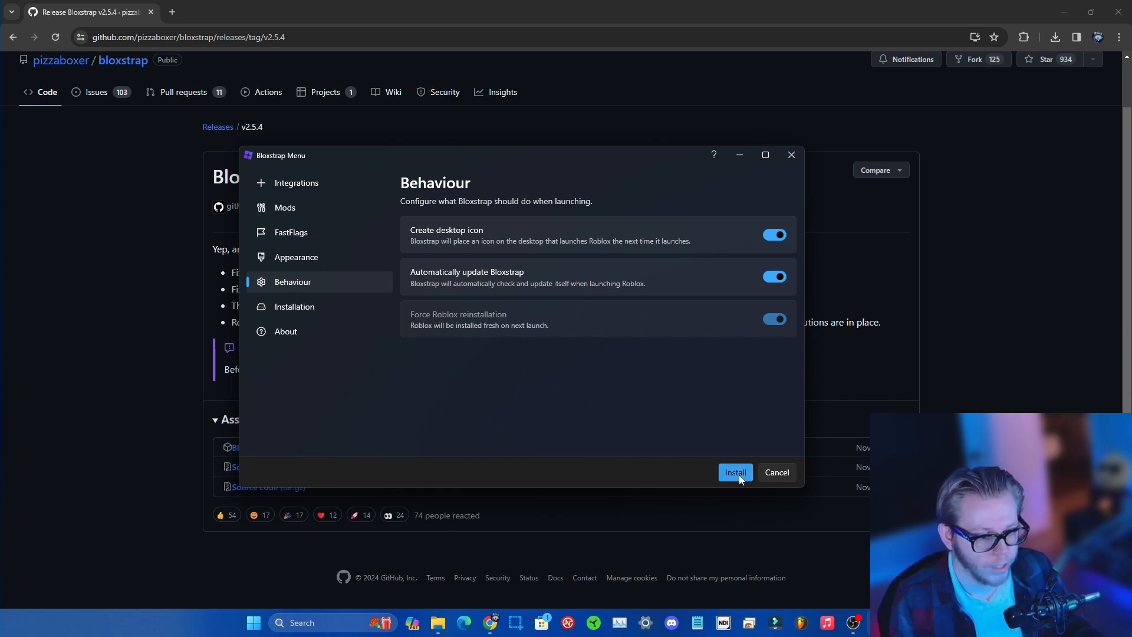
click(735, 472)
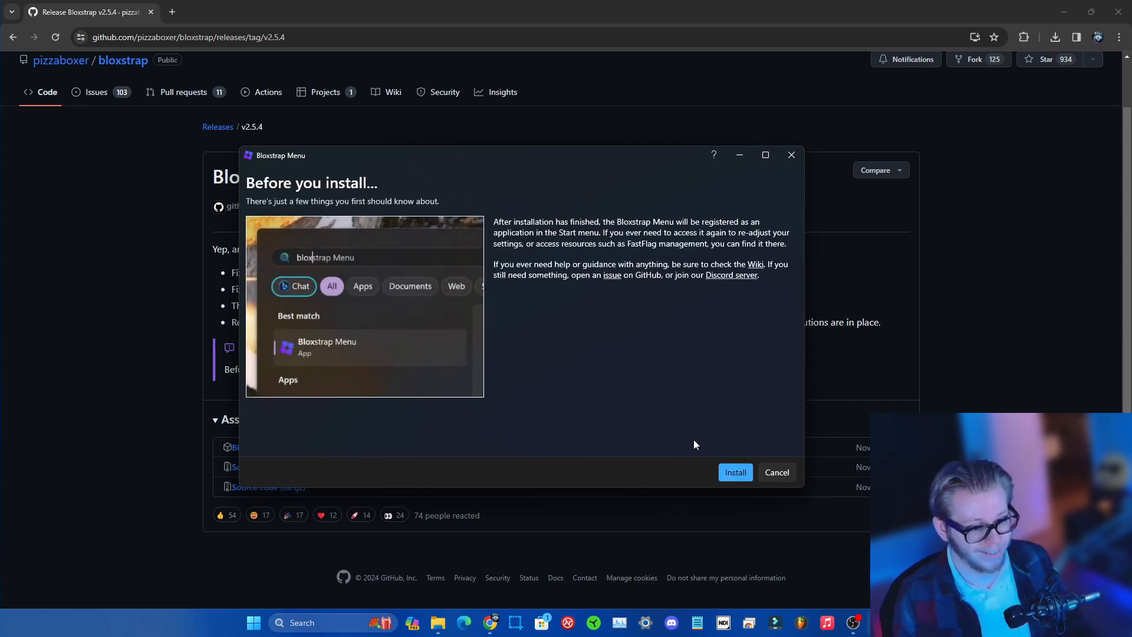
click(734, 472)
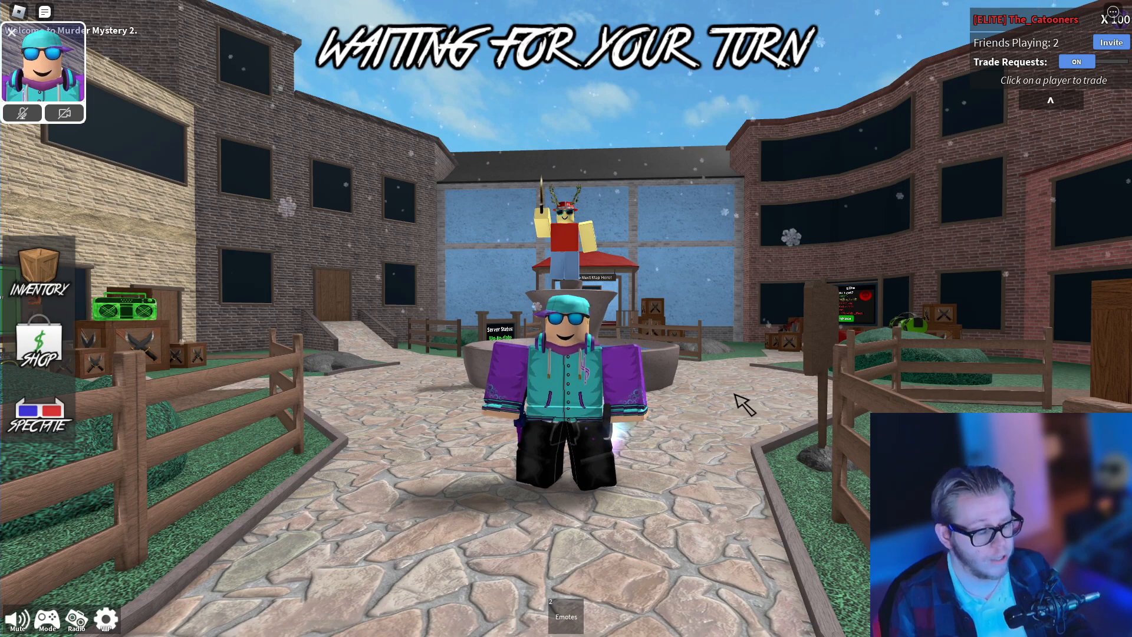
mouse_move(683, 415)
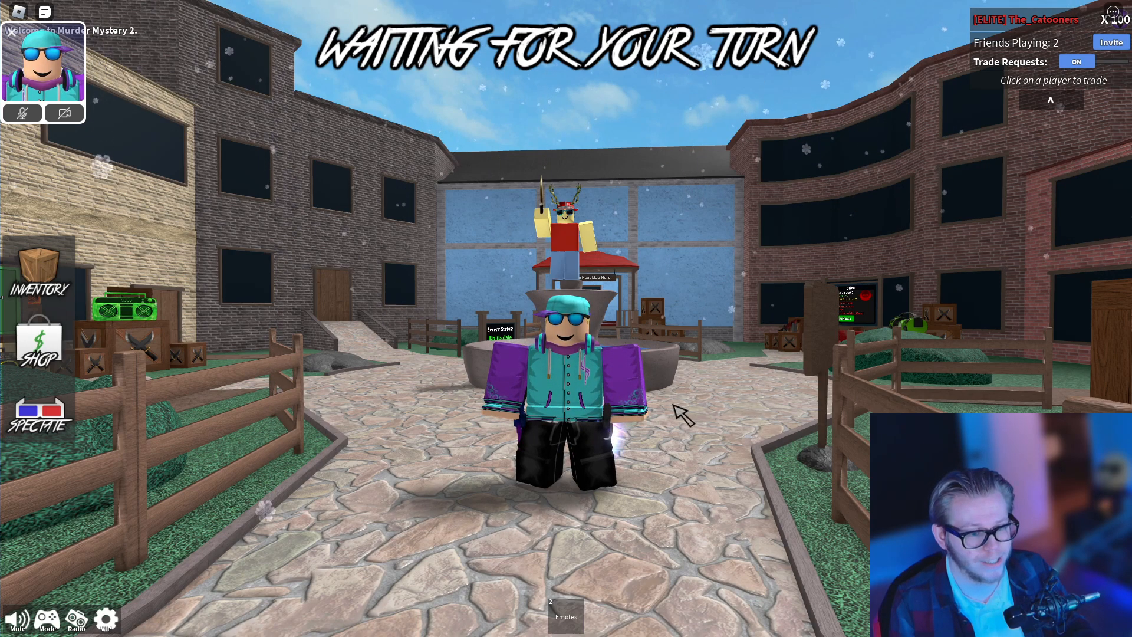
mouse_move(732, 426)
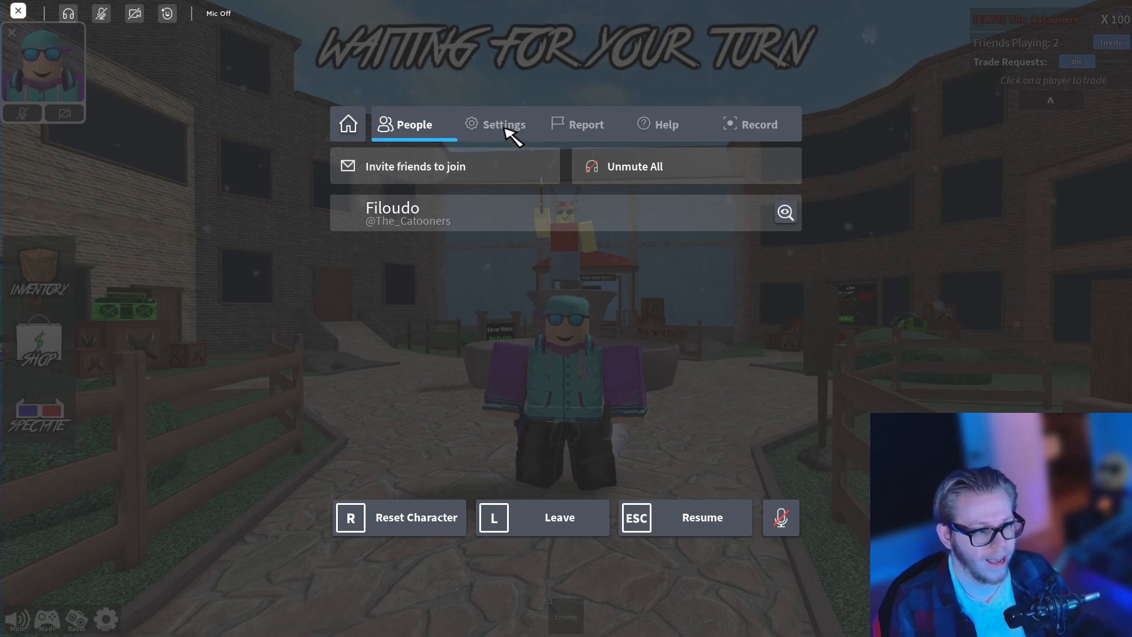
Reopen the escape menu with Esc and return to its Settings tab to raise the volume.
click(496, 124)
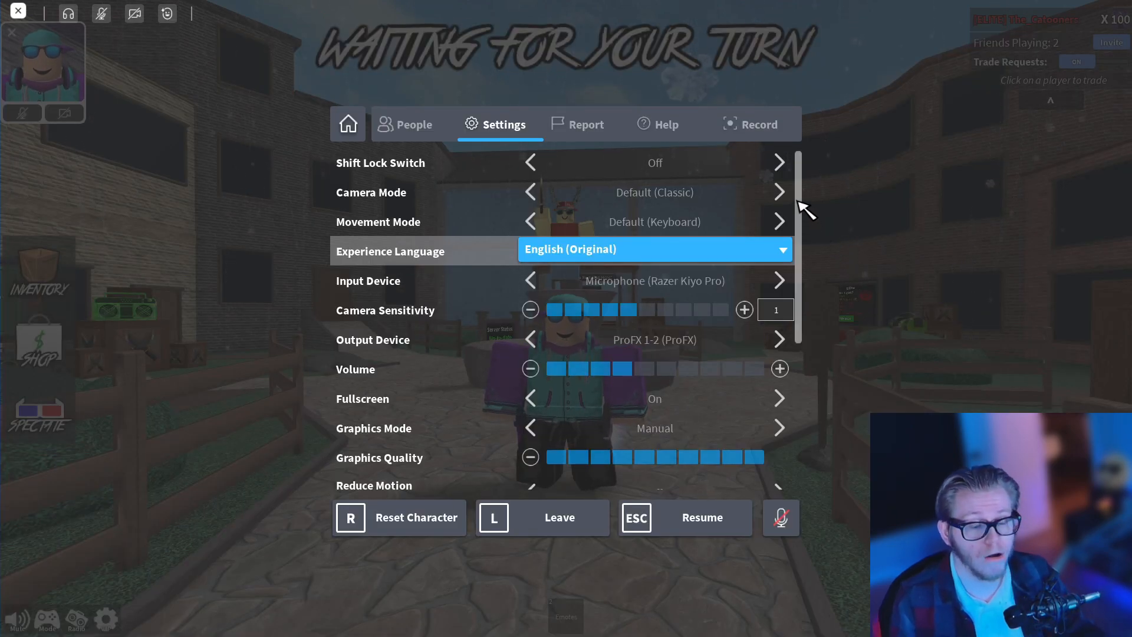
scroll(down, 3)
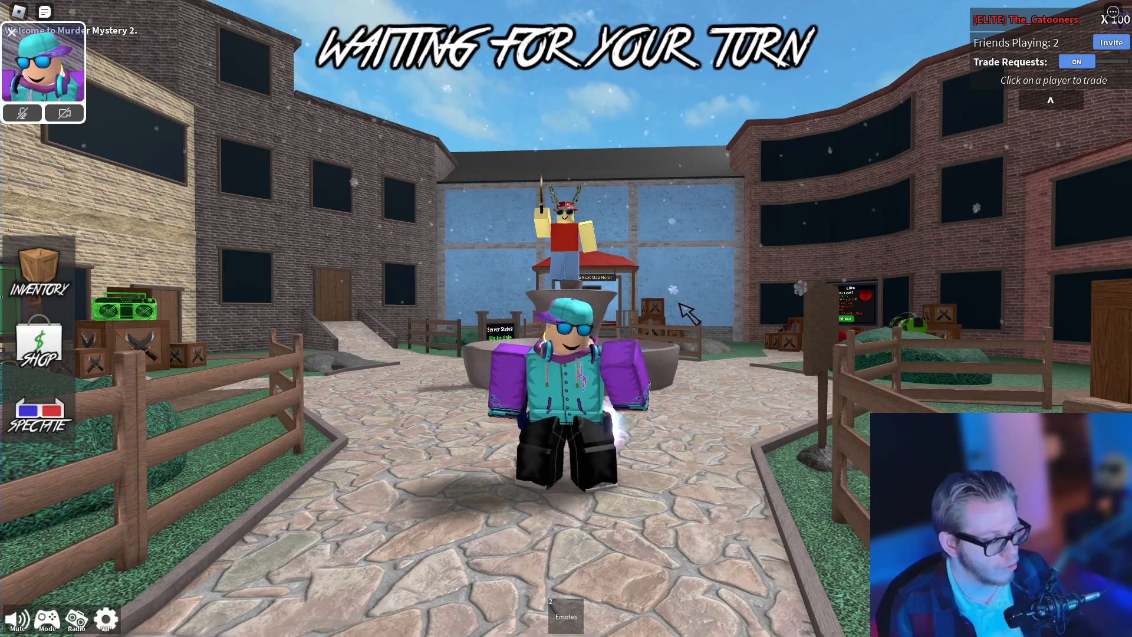
key(Escape)
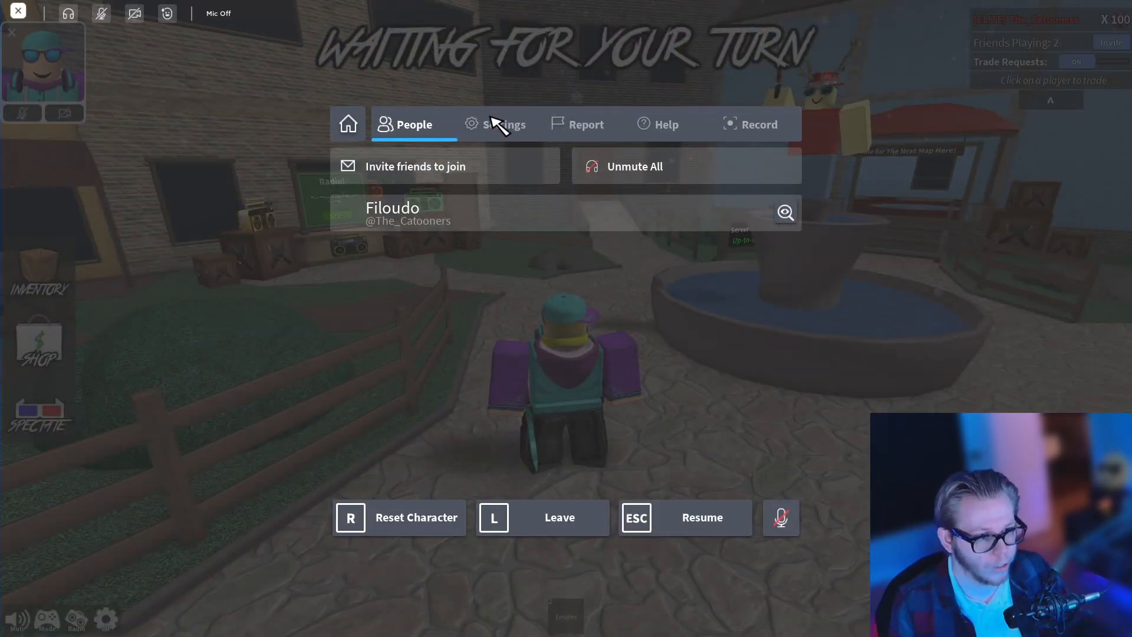
click(504, 124)
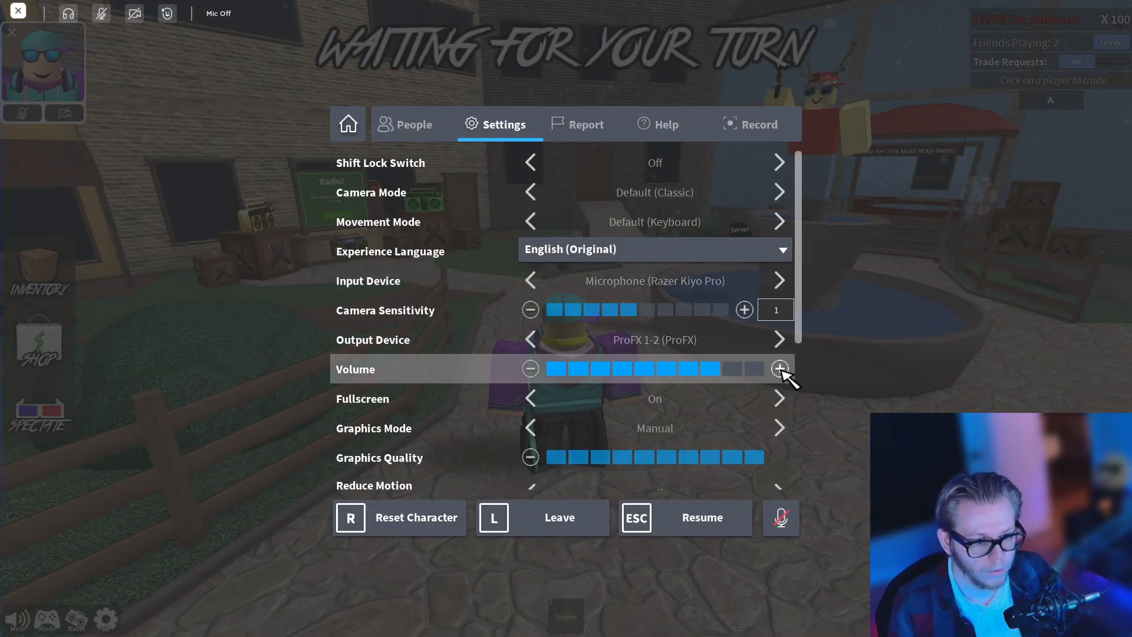